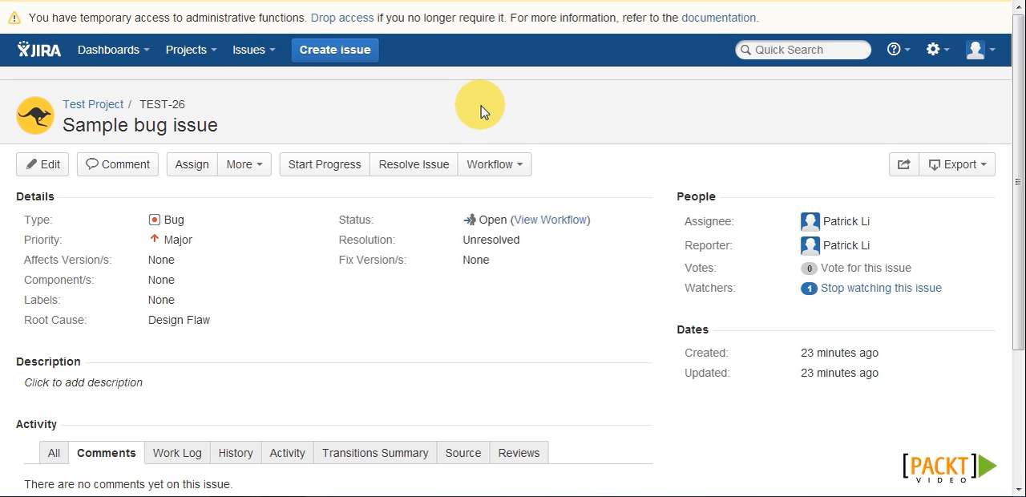
{"action": "mouse_move", "coordinate": [494, 163]}
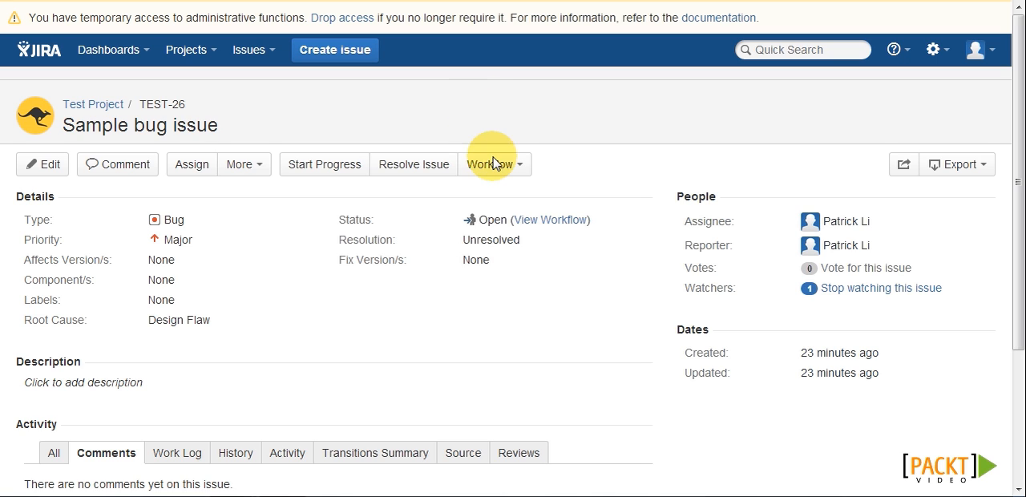
Step: View and close the workflow diagrams of bug TEST-26 and task TEST-27 to compare them
{"action": "left_click", "coordinate": [548, 218]}
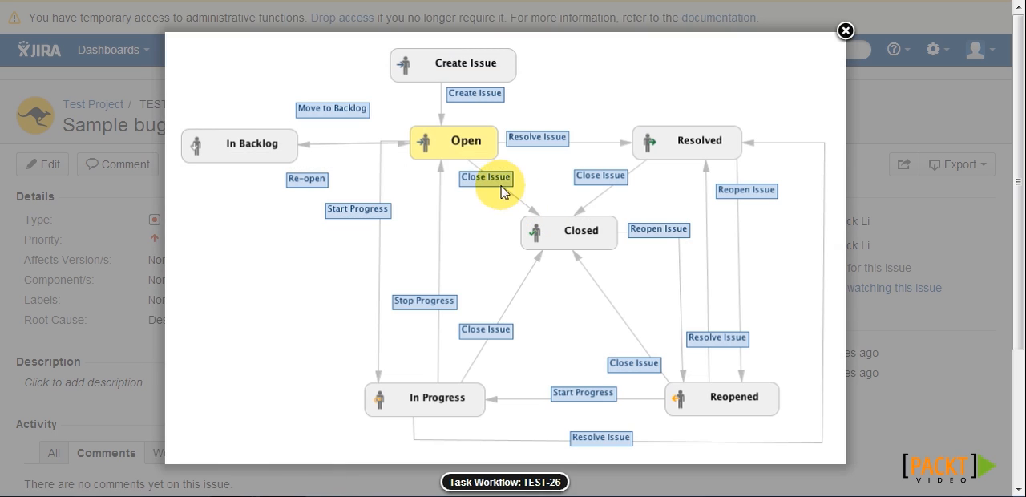
{"action": "left_click", "coordinate": [845, 30]}
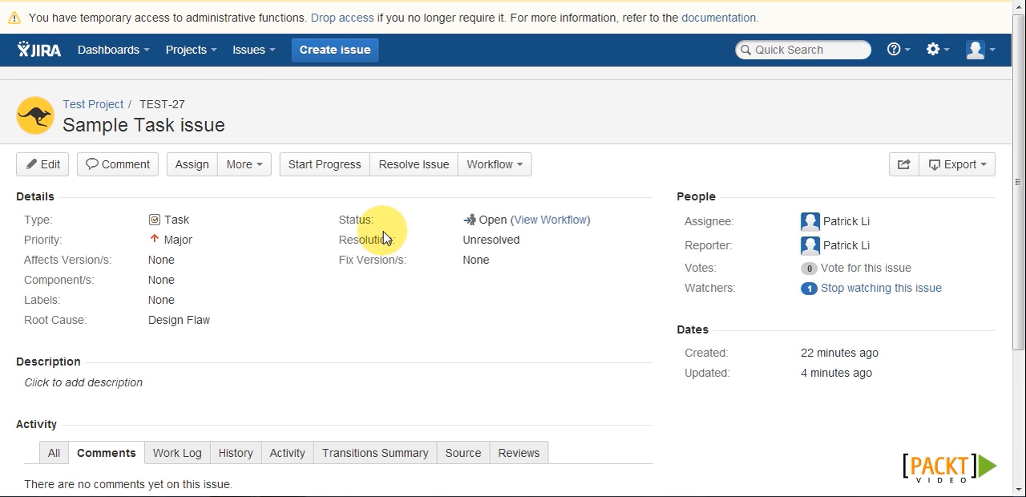
{"action": "left_click", "coordinate": [548, 219]}
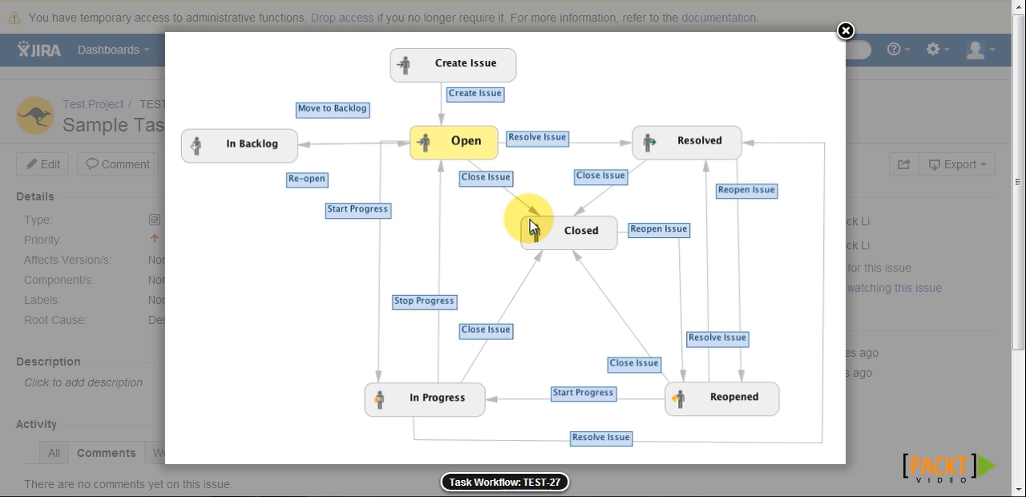
{"action": "left_click", "coordinate": [845, 30]}
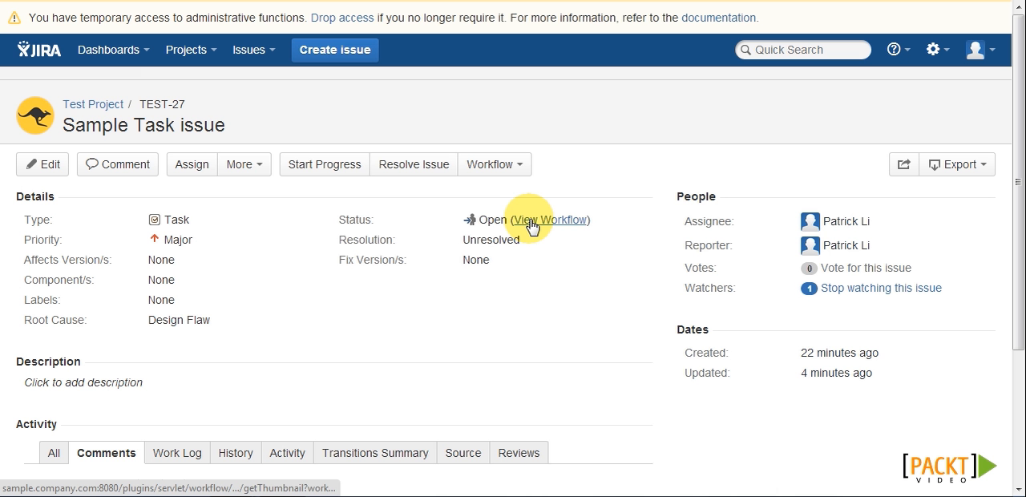
{"action": "mouse_move", "coordinate": [552, 220]}
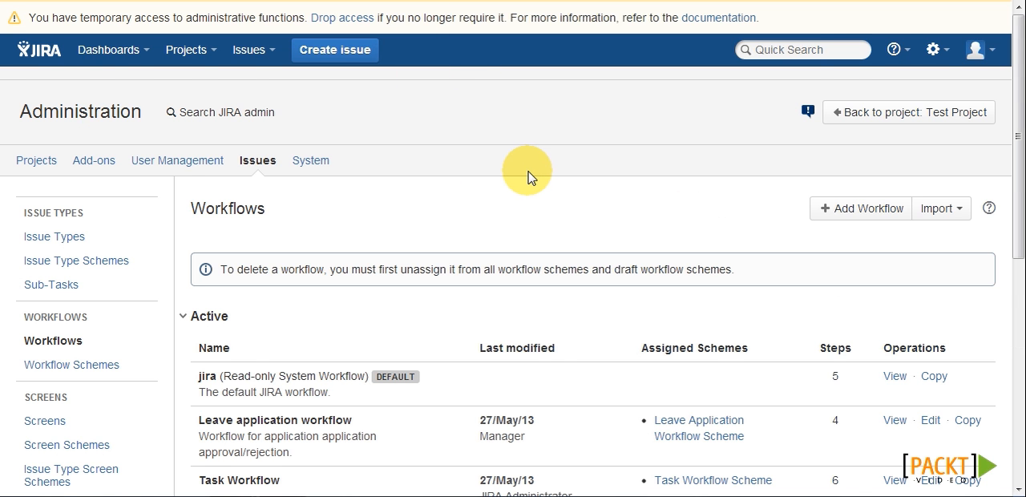
Step: Copy the default jira workflow under the name 'Bug Workflow'
{"action": "scroll", "scroll_direction": "down", "scroll_amount": 3}
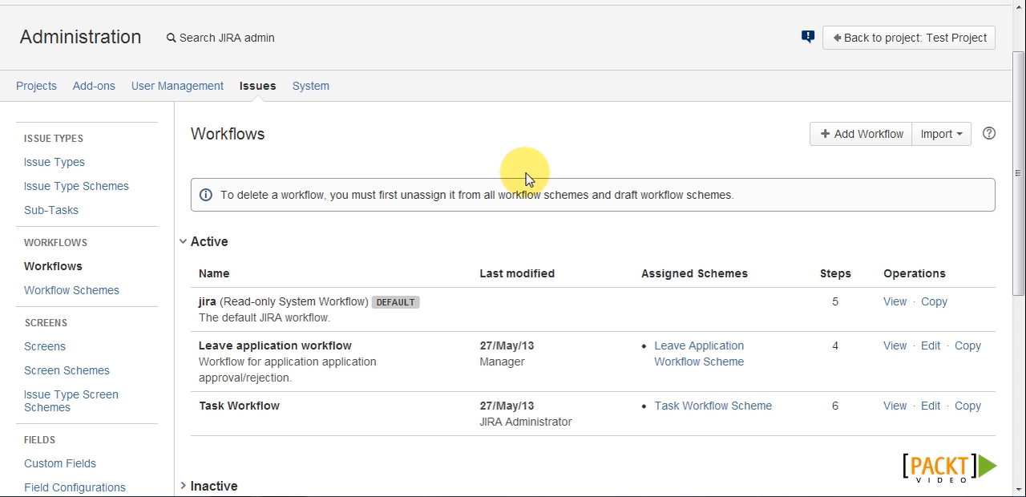
{"action": "scroll", "scroll_direction": "down", "scroll_amount": 3}
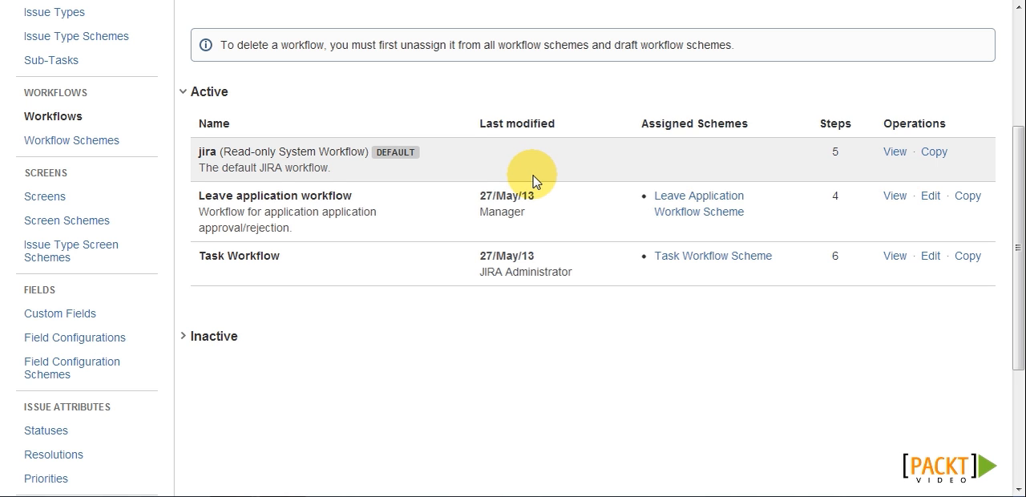
{"action": "mouse_move", "coordinate": [933, 151]}
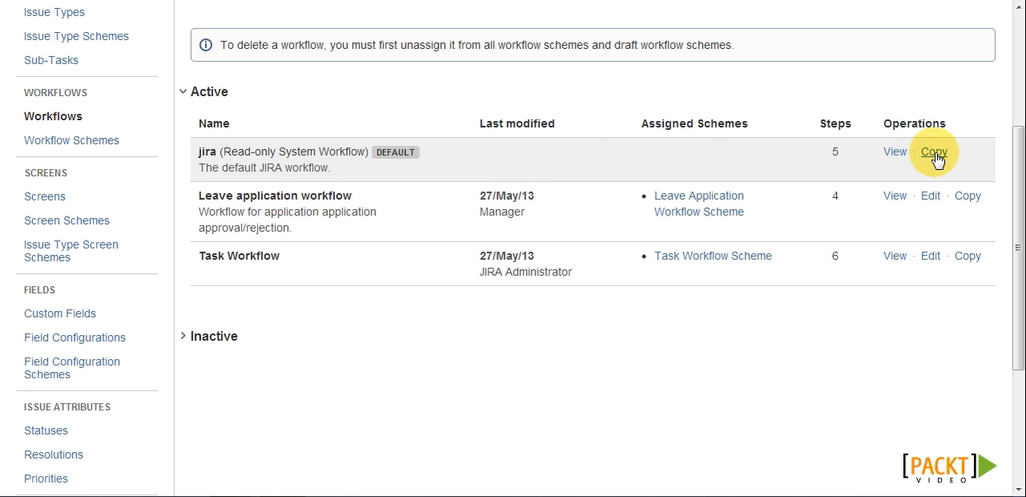
{"action": "left_click", "coordinate": [933, 150]}
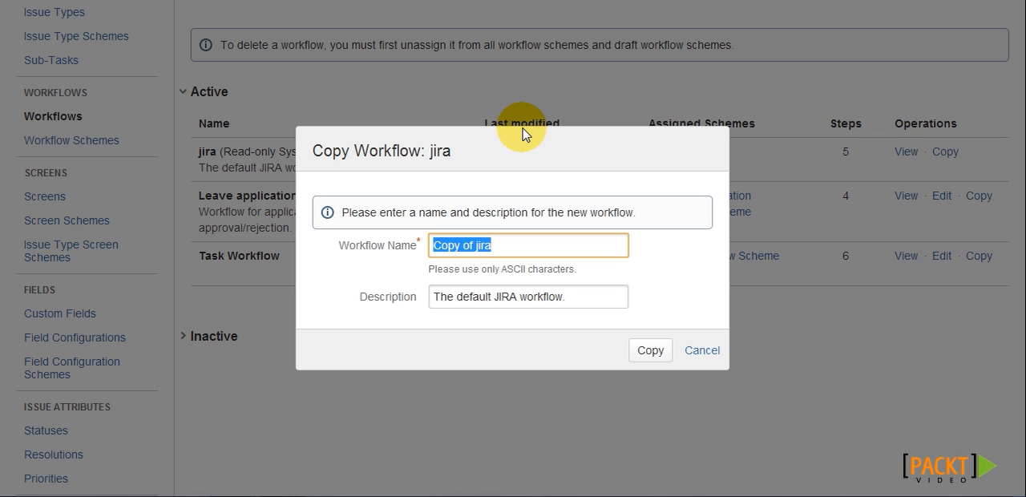
{"action": "type", "text": "Bug Workflow"}
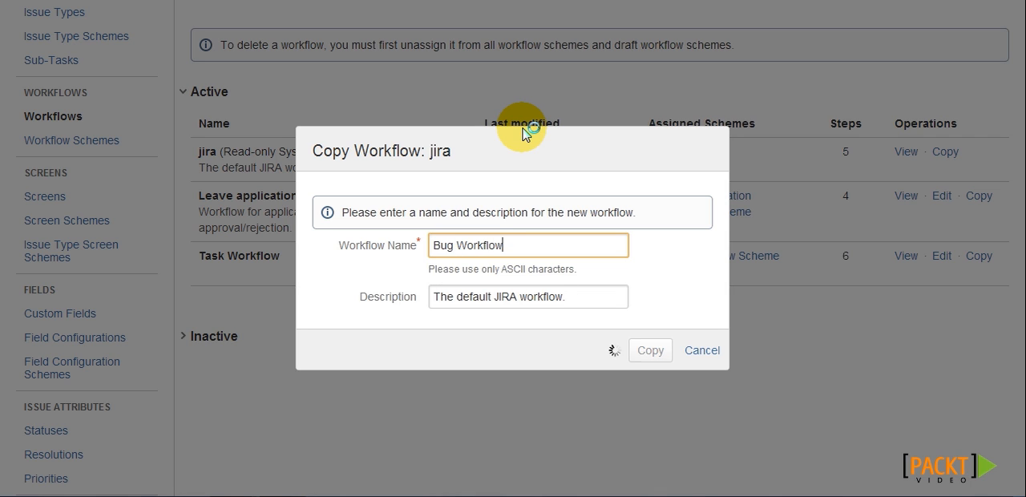
{"action": "left_click", "coordinate": [651, 350]}
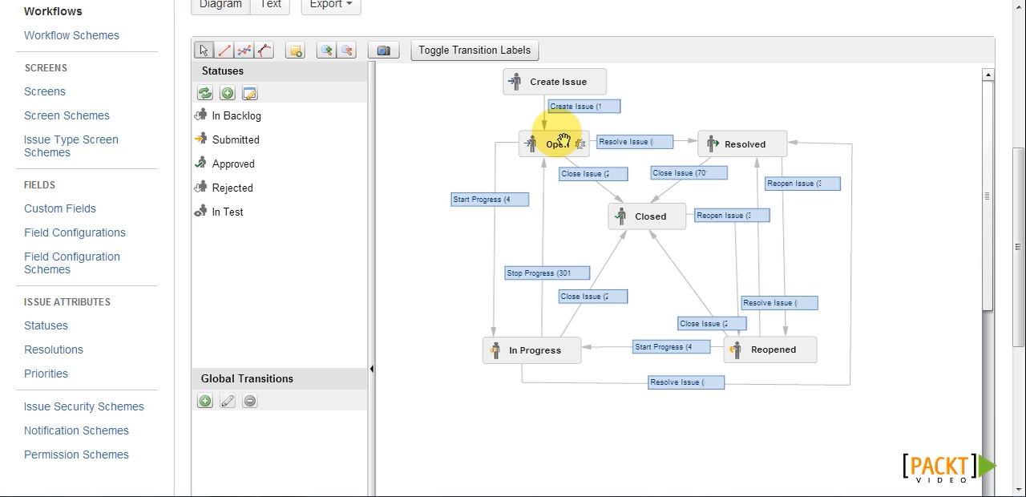
{"action": "mouse_move", "coordinate": [516, 329]}
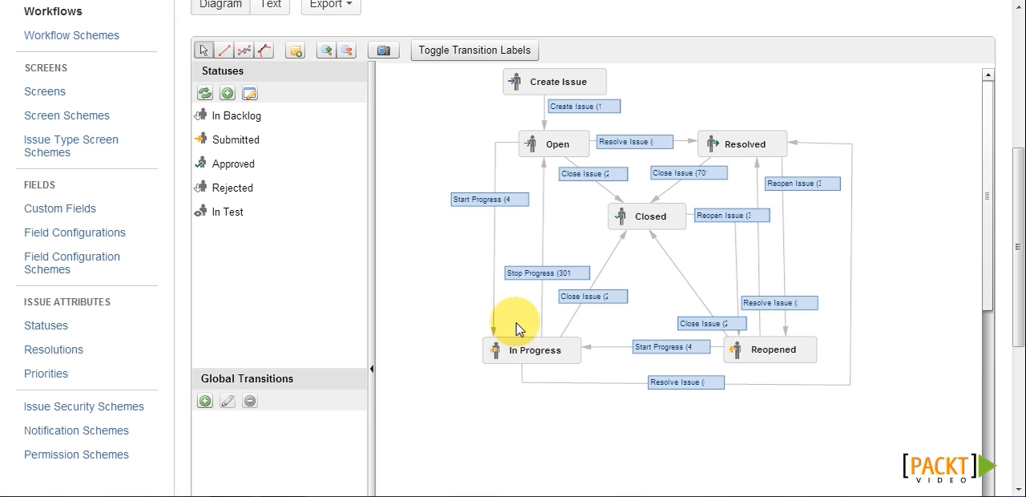
{"action": "mouse_move", "coordinate": [689, 163]}
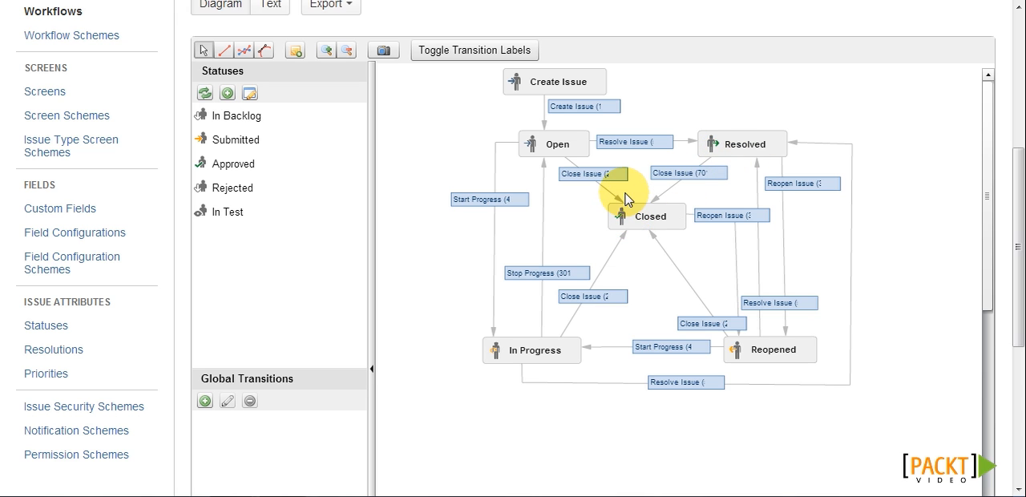
{"action": "mouse_move", "coordinate": [664, 119]}
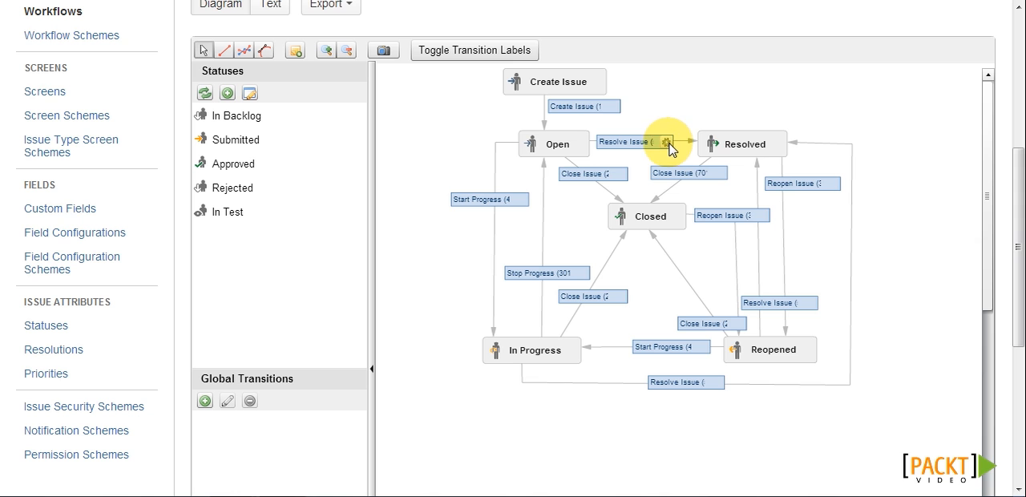
Step: Delete the Resolve Issue and Close Issue transitions leaving the Open status
{"action": "left_click", "coordinate": [670, 150]}
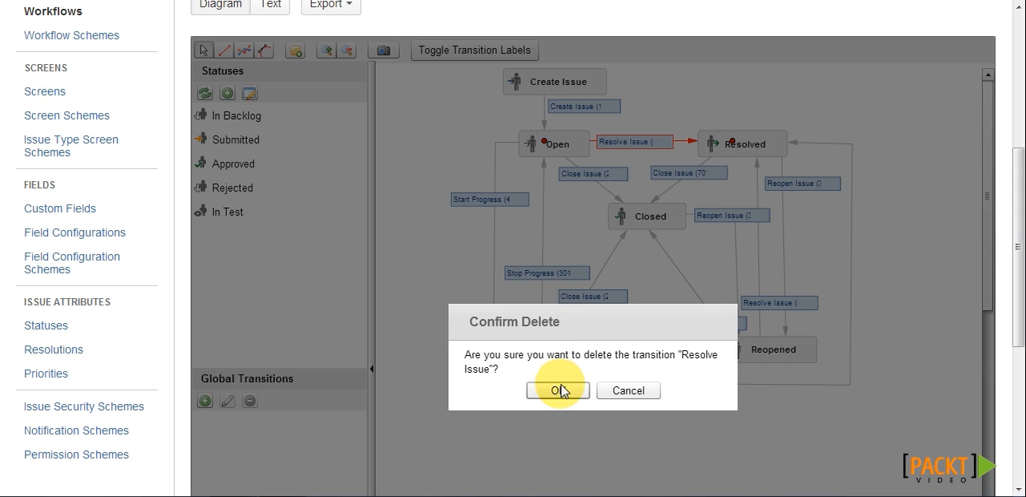
{"action": "left_click", "coordinate": [558, 391]}
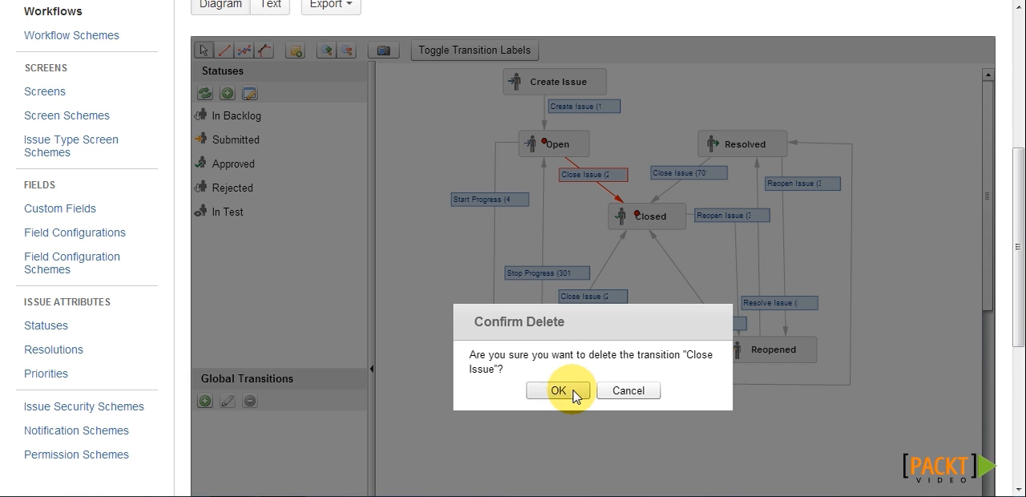
{"action": "left_click", "coordinate": [558, 391]}
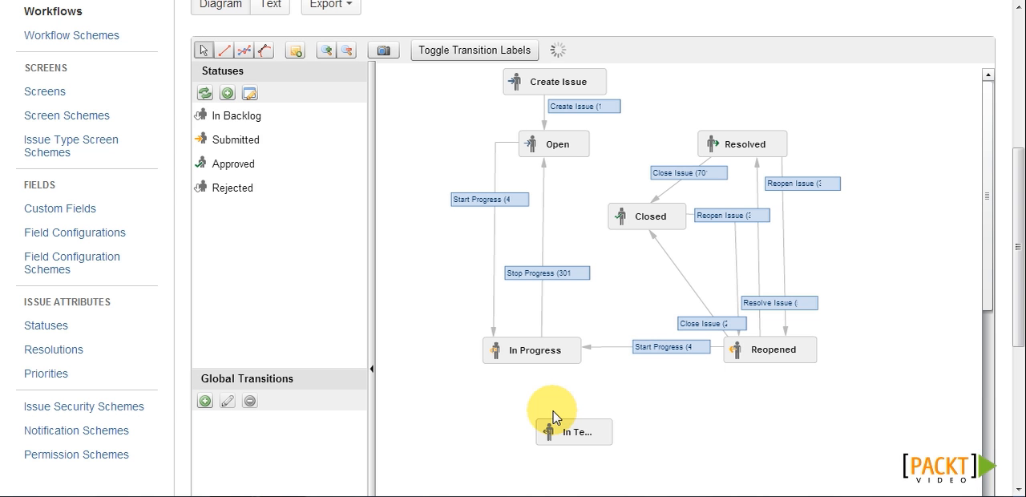
Step: Place In Test on the diagram with Start Testing from In Progress and Pass Test to Reopened
{"action": "left_click_drag", "start_coordinate": [574, 431], "coordinate": [535, 417]}
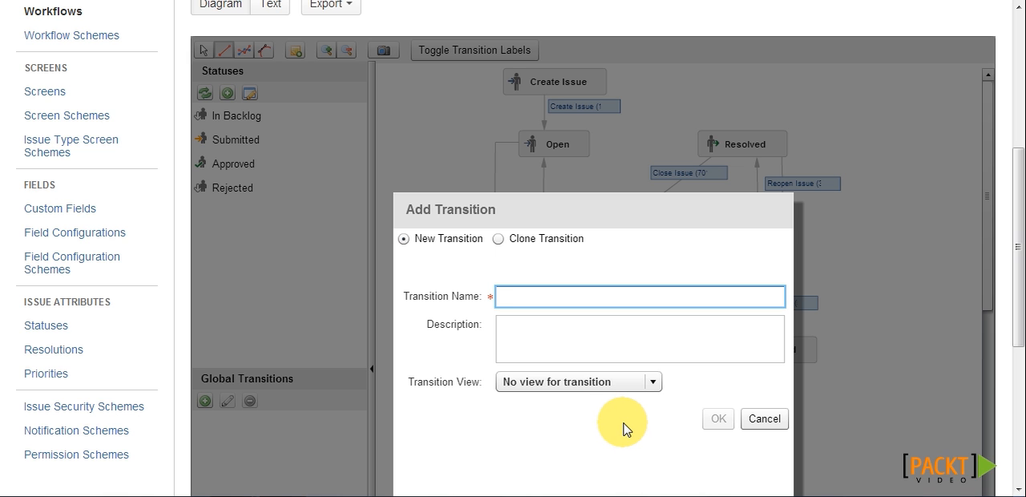
{"action": "type", "text": "Start T"}
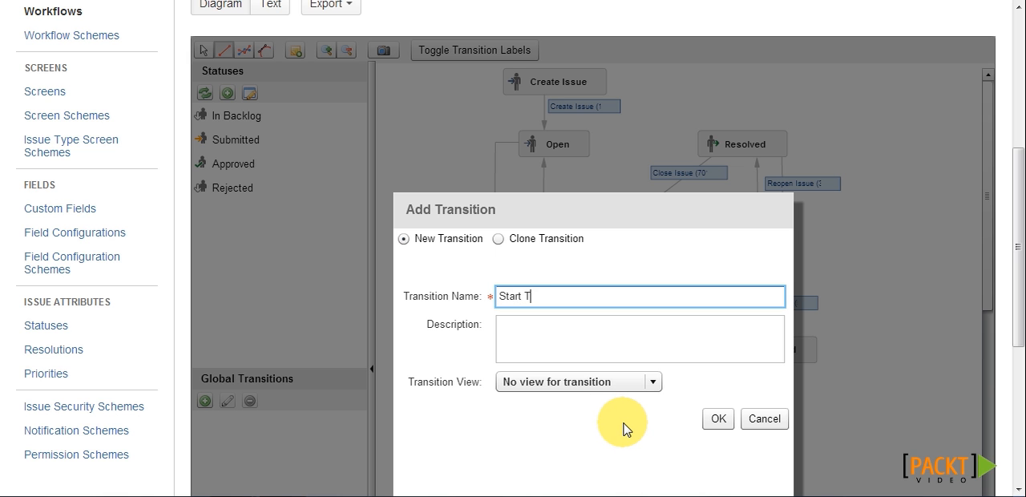
{"action": "left_click", "coordinate": [717, 418]}
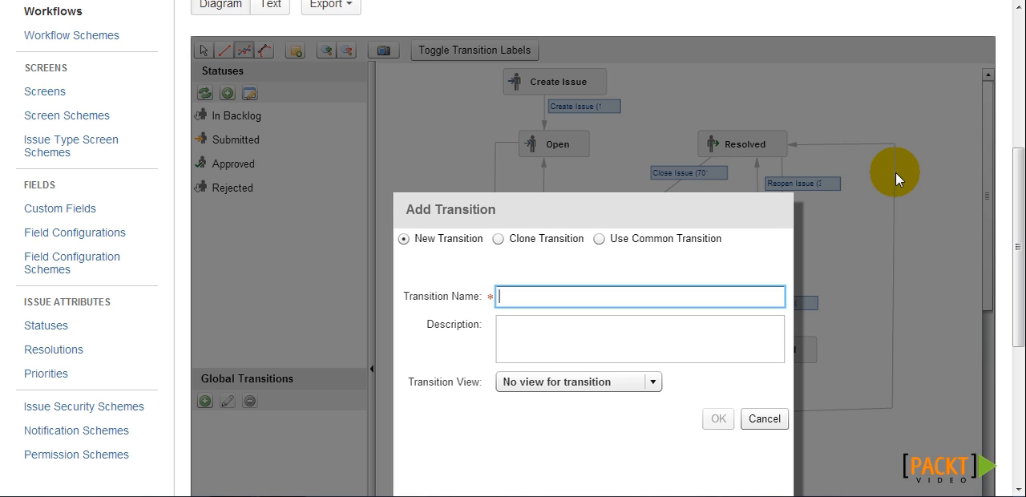
{"action": "type", "text": "Pass"}
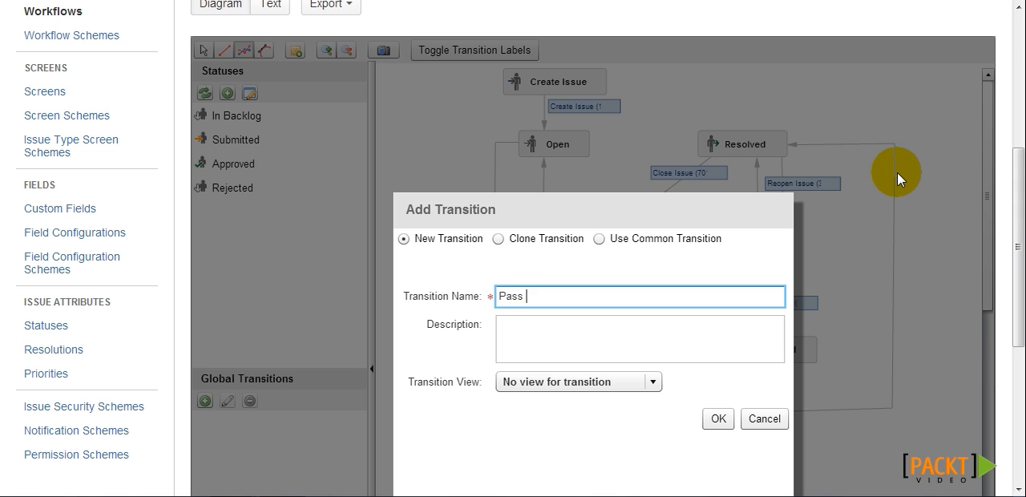
{"action": "left_click", "coordinate": [717, 418]}
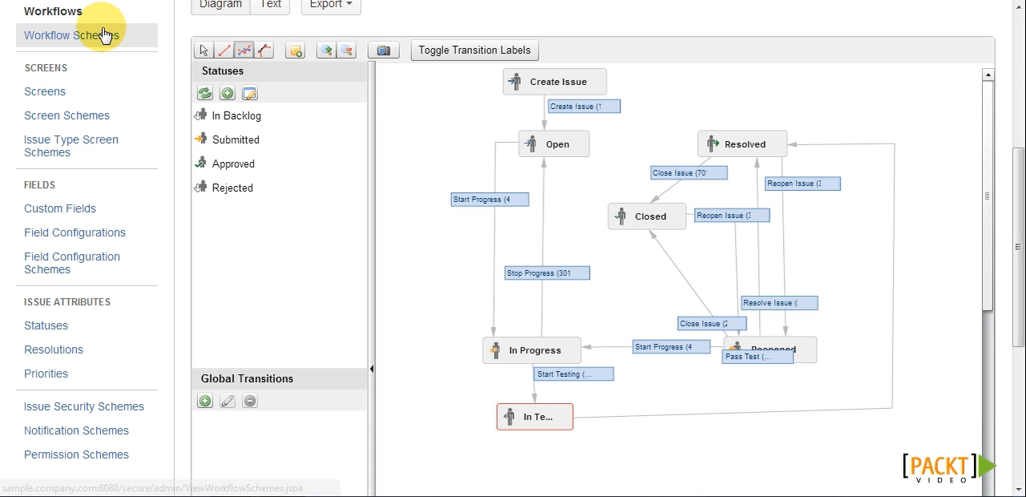
Step: Add a workflow scheme named 'Bug/Task Workflow Scheme' from the Workflow Schemes list
{"action": "left_click", "coordinate": [70, 35]}
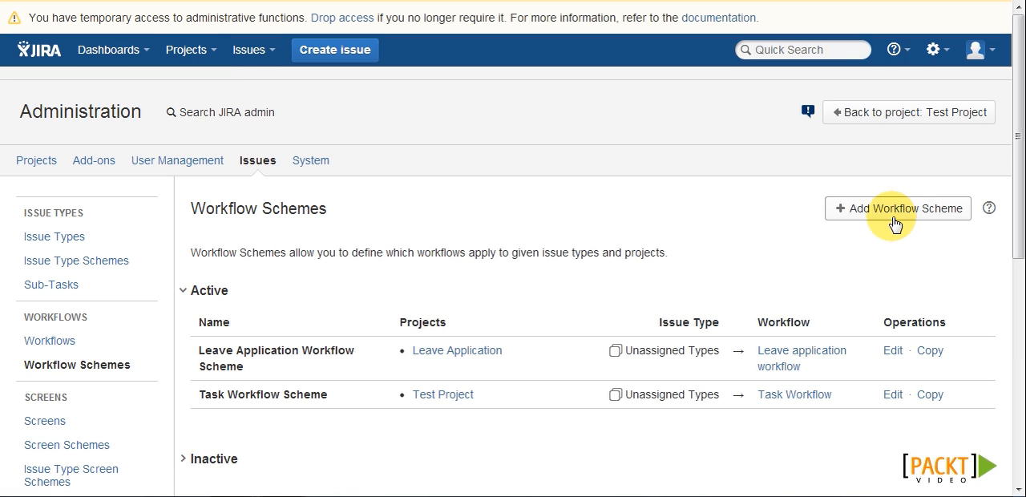
{"action": "left_click", "coordinate": [898, 209]}
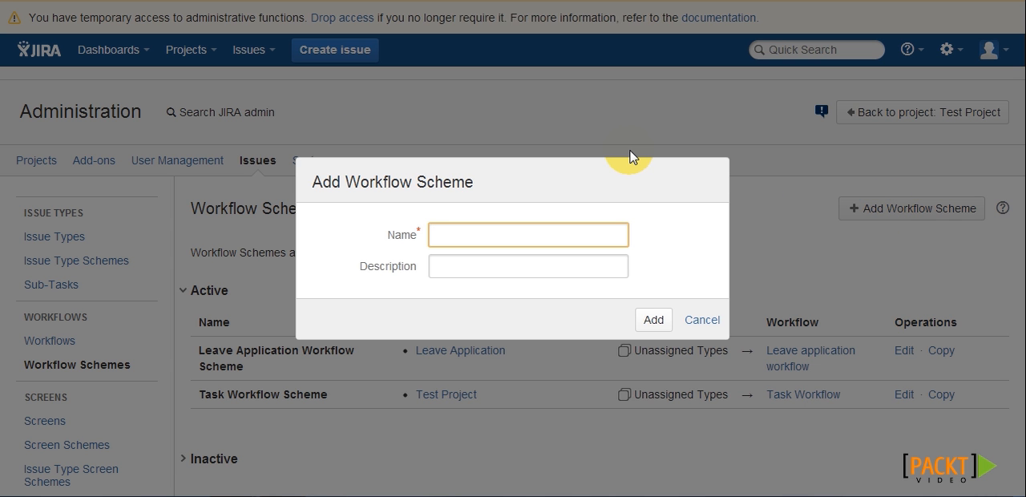
{"action": "type", "text": "Bug/Task Workflow Scheme"}
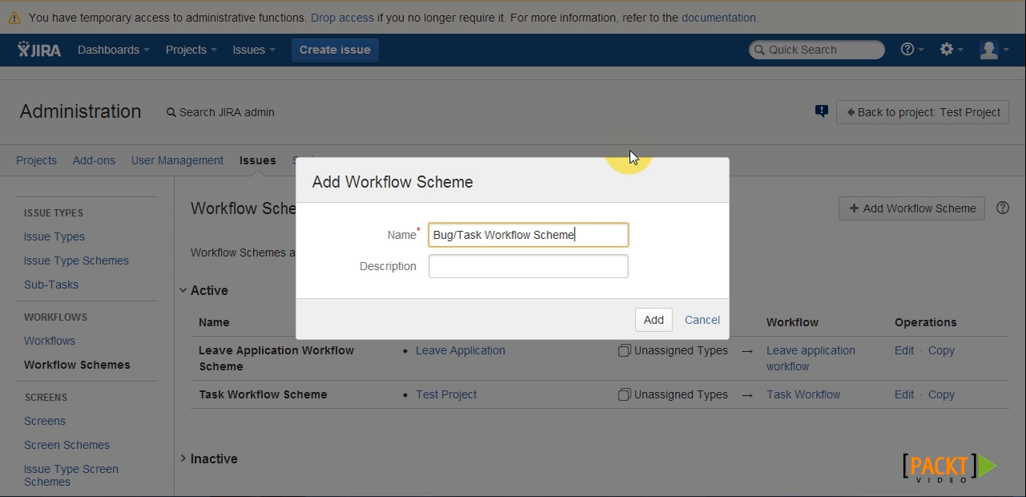
{"action": "left_click", "coordinate": [653, 319]}
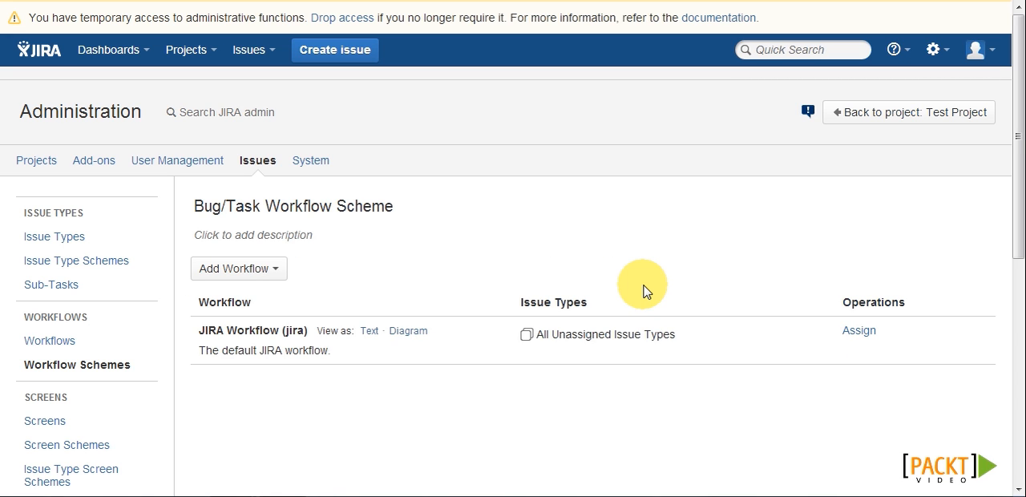
{"action": "mouse_move", "coordinate": [625, 285]}
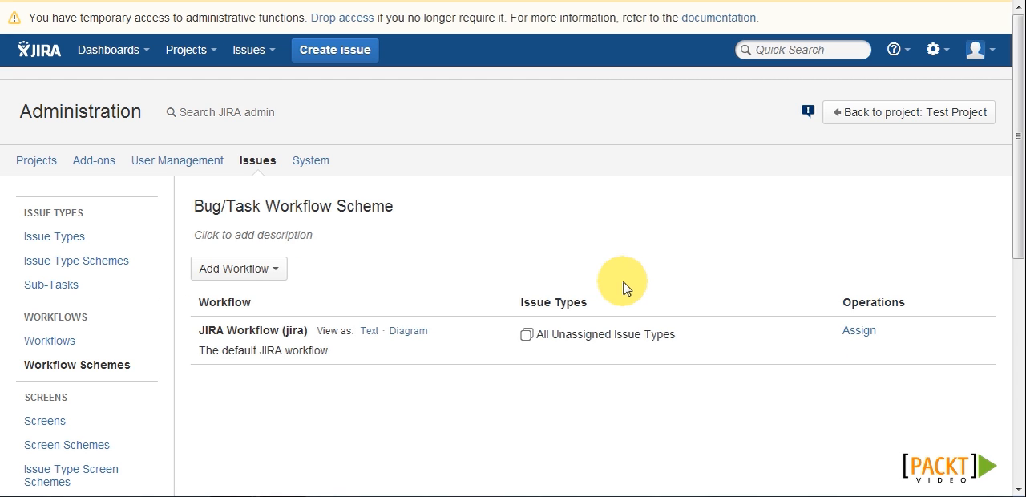
Step: Add the existing Bug Workflow to the scheme, assigned to the Bug issue type
{"action": "left_click", "coordinate": [237, 268]}
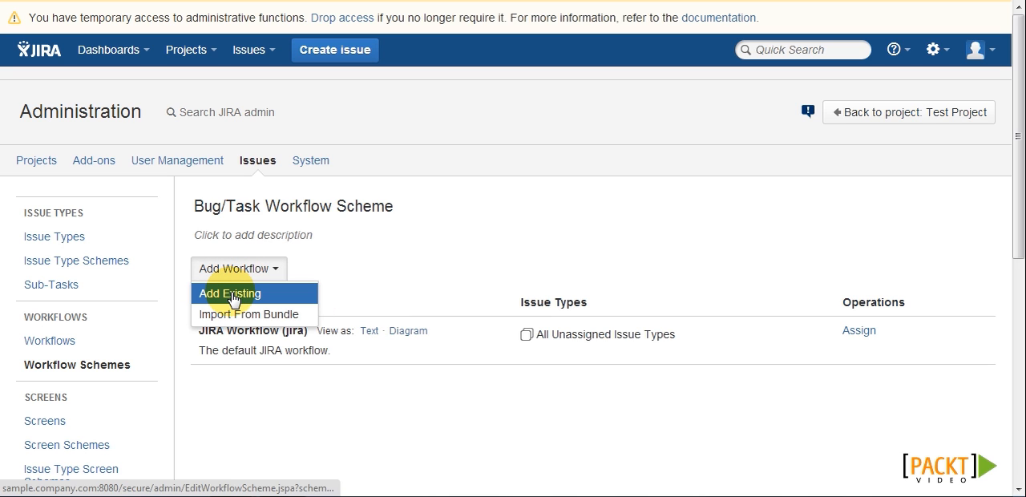
{"action": "left_click", "coordinate": [229, 291]}
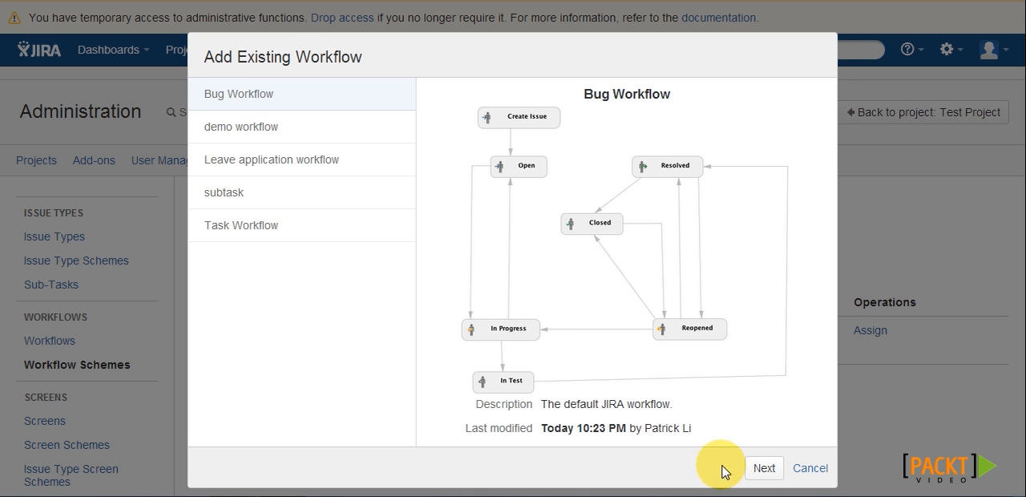
{"action": "left_click", "coordinate": [763, 468]}
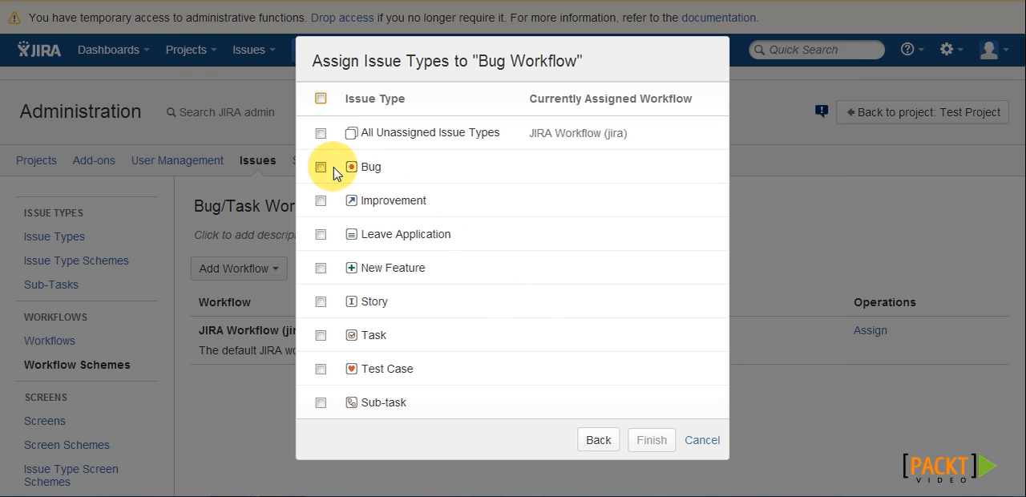
{"action": "left_click", "coordinate": [651, 439]}
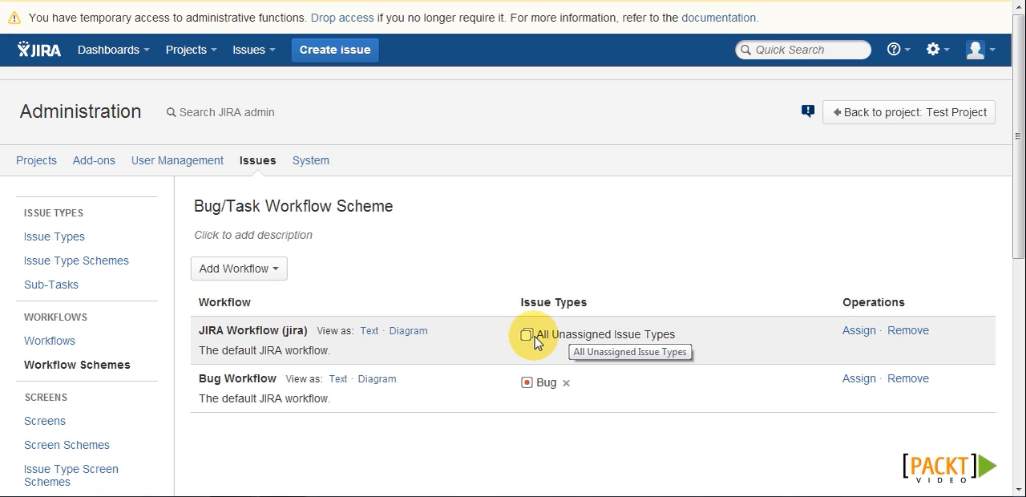
{"action": "mouse_move", "coordinate": [721, 289]}
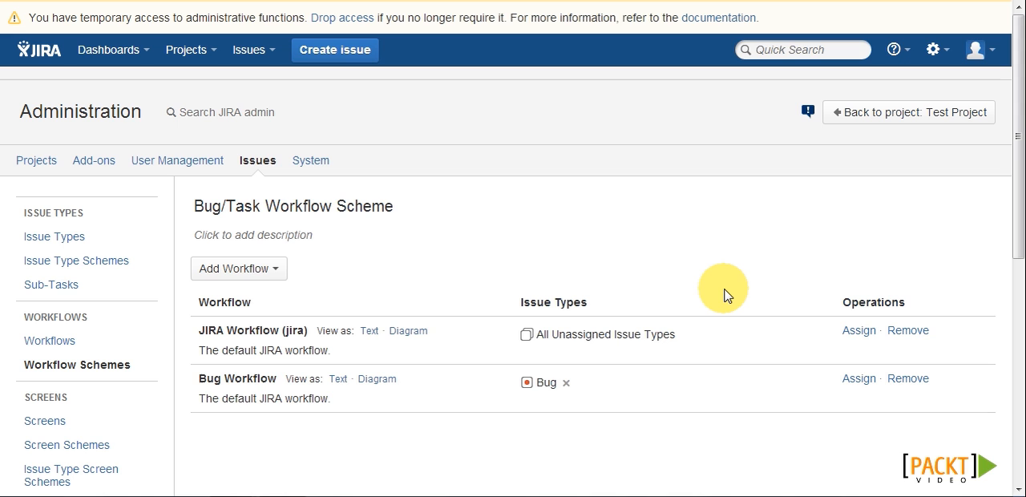
Step: Add Task Workflow for all unassigned issue types, then return to Test Project
{"action": "left_click", "coordinate": [237, 268]}
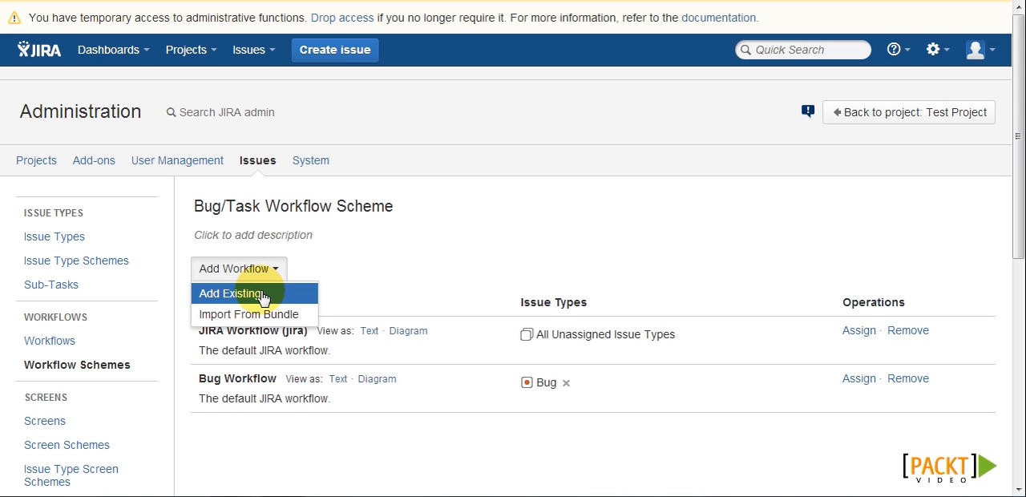
{"action": "left_click", "coordinate": [233, 292]}
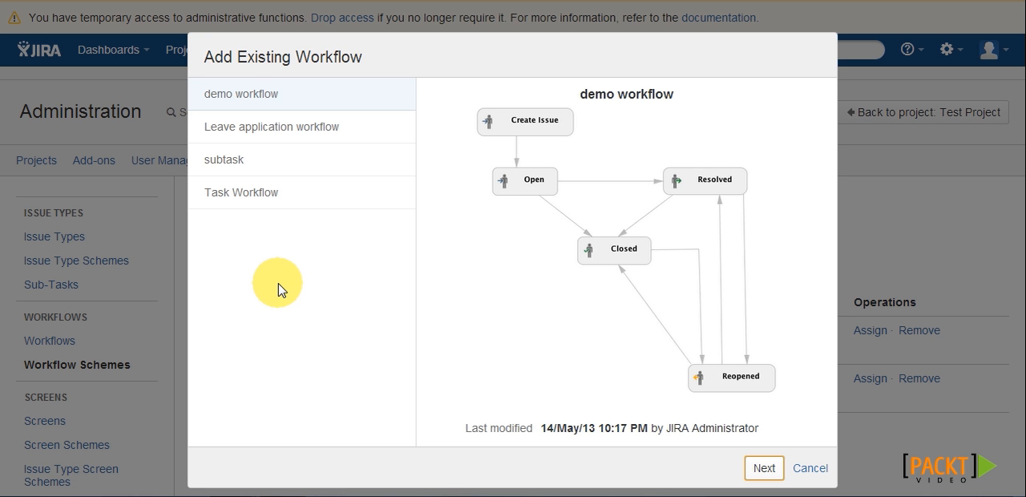
{"action": "mouse_move", "coordinate": [275, 192]}
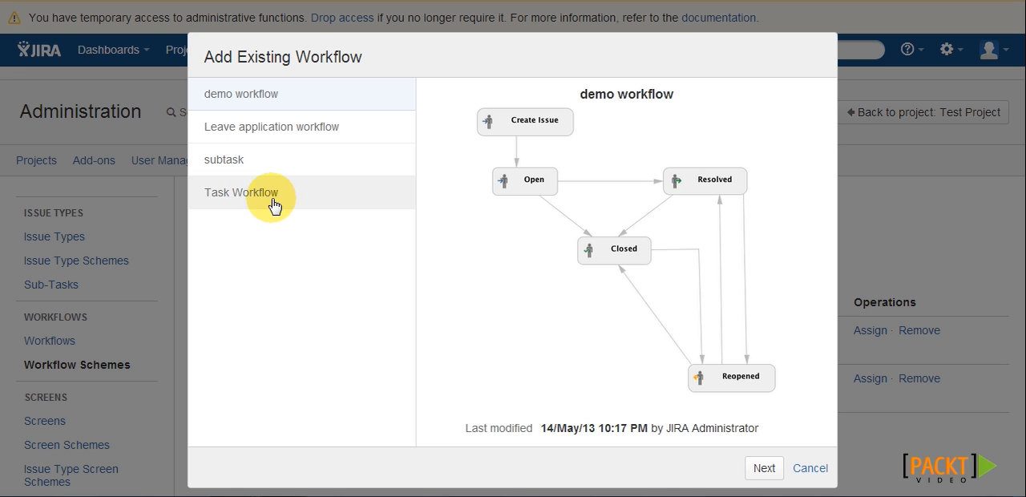
{"action": "left_click", "coordinate": [241, 193]}
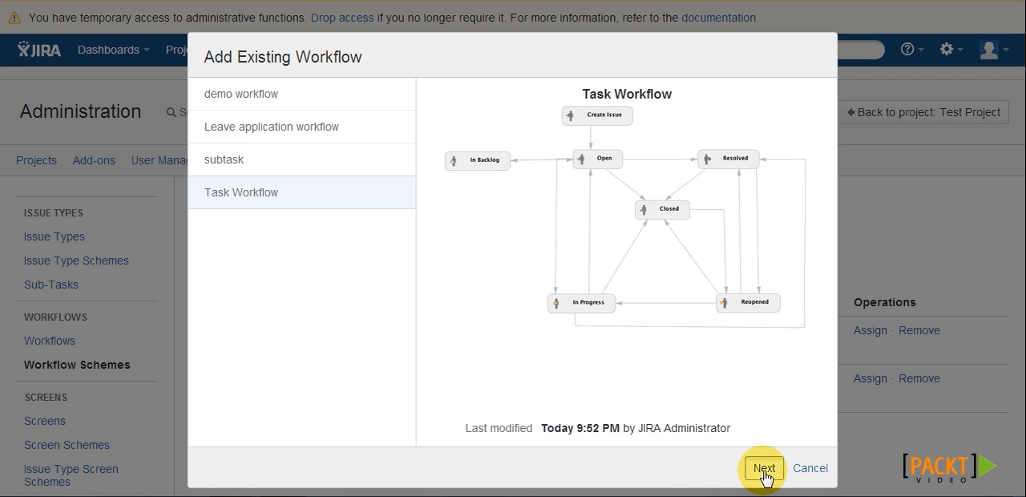
{"action": "left_click", "coordinate": [763, 468]}
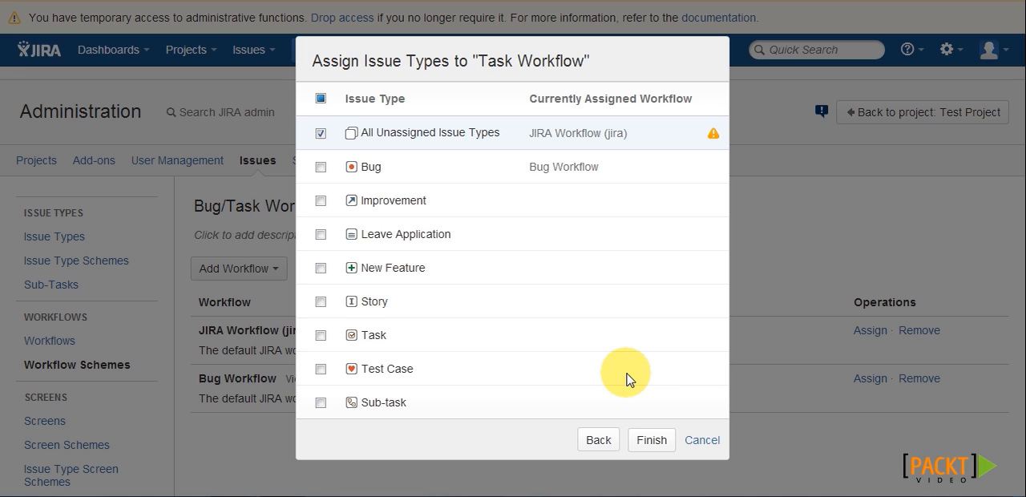
{"action": "left_click", "coordinate": [651, 440]}
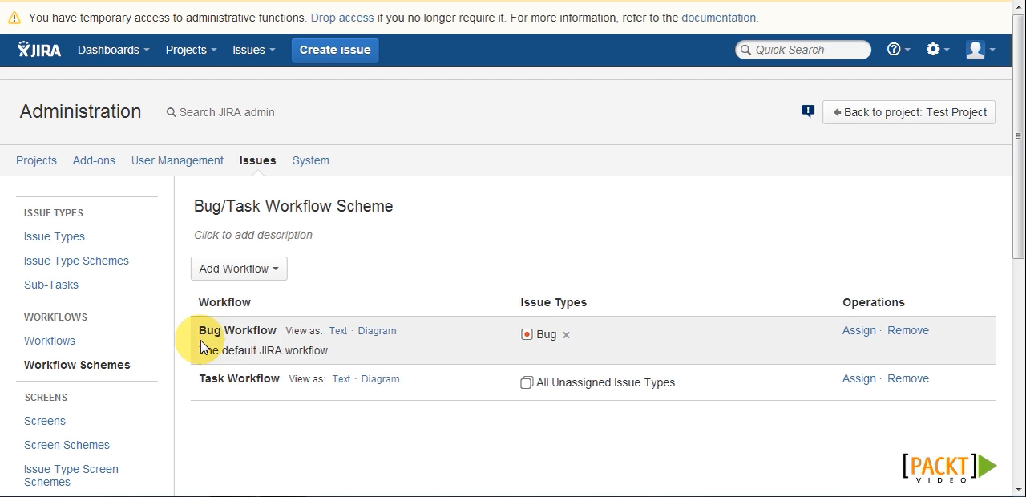
{"action": "mouse_move", "coordinate": [512, 382]}
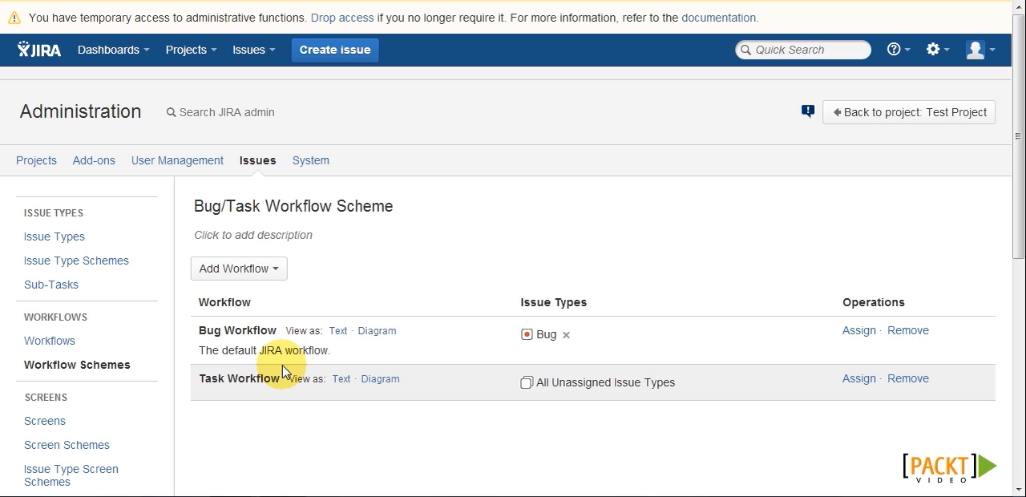
{"action": "mouse_move", "coordinate": [291, 369]}
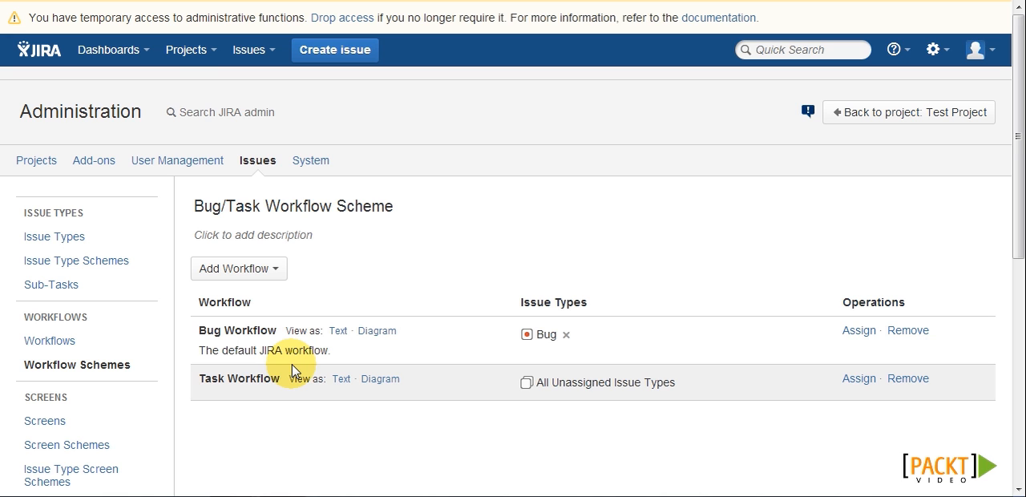
{"action": "left_click", "coordinate": [191, 48]}
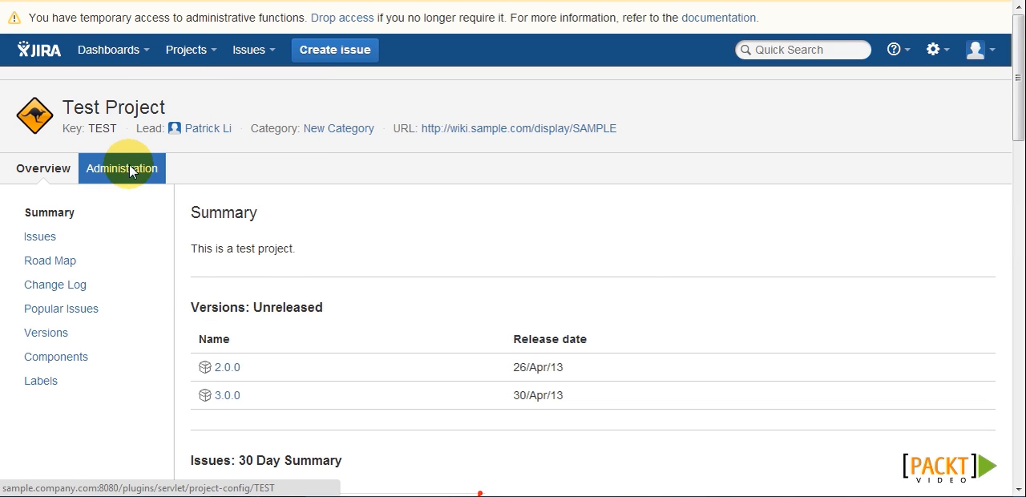
Step: Associate Test Project with the Bug/Task Workflow Scheme from its administration settings
{"action": "left_click", "coordinate": [122, 168]}
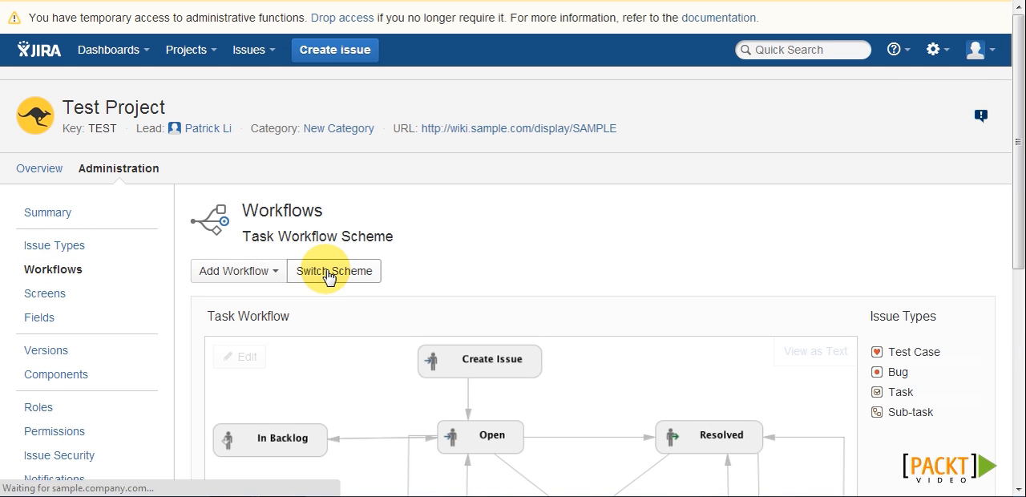
{"action": "left_click", "coordinate": [333, 271]}
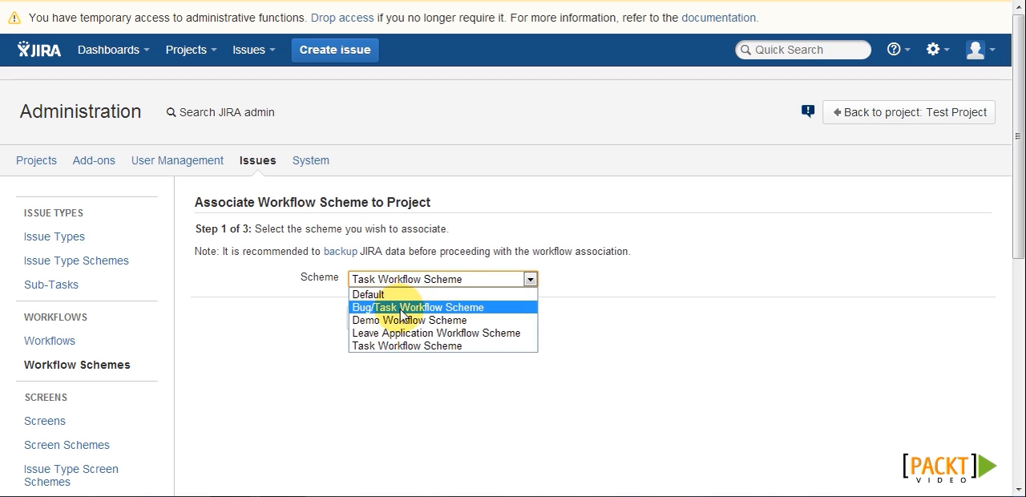
{"action": "left_click", "coordinate": [417, 308]}
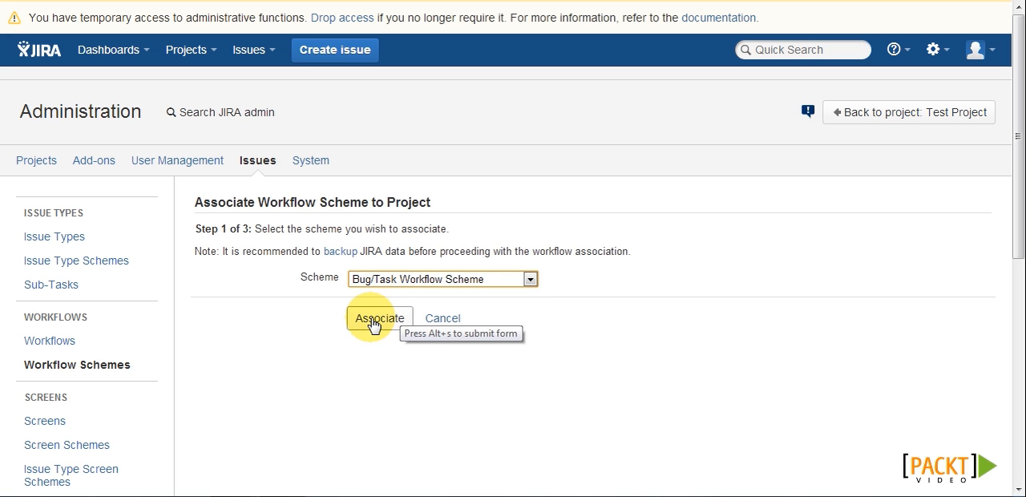
{"action": "left_click", "coordinate": [378, 319]}
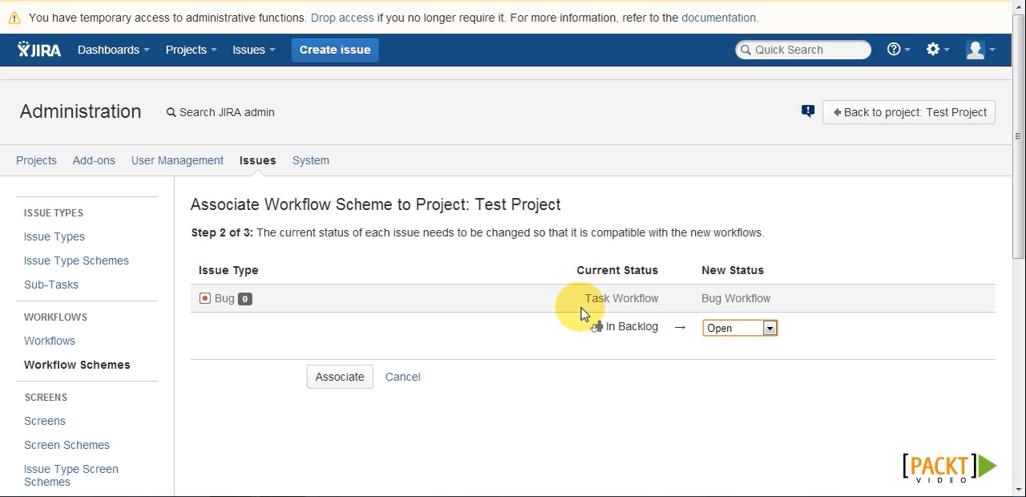
{"action": "mouse_move", "coordinate": [704, 345]}
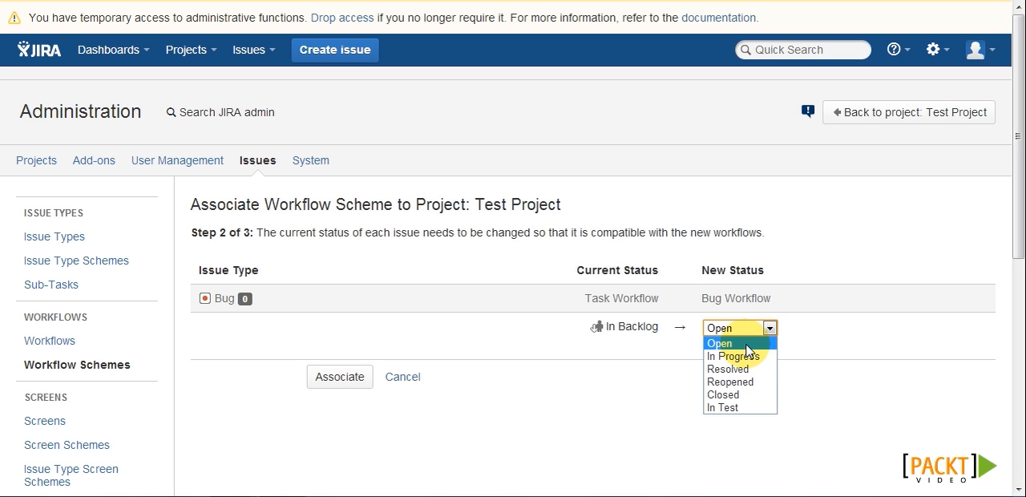
Step: Map the In Backlog bug status, run the migration and acknowledge its completion
{"action": "left_click", "coordinate": [340, 375]}
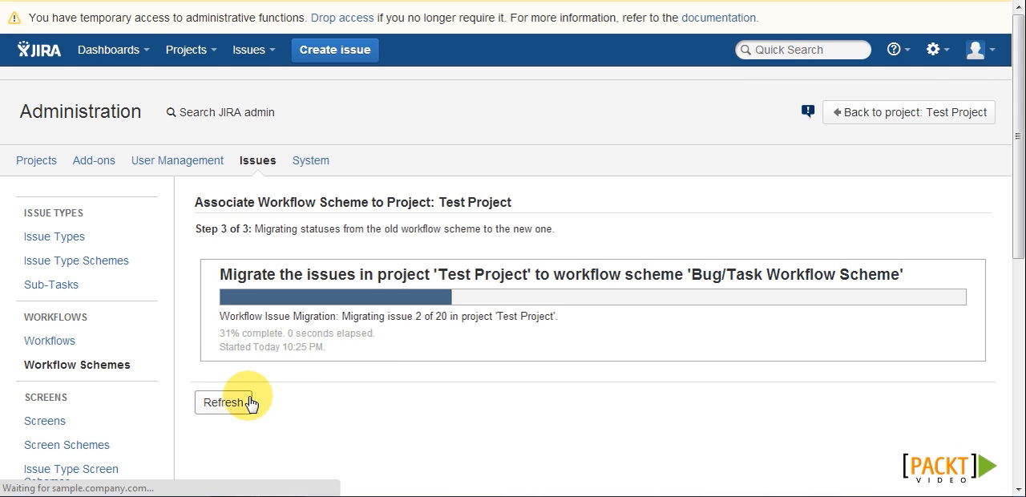
{"action": "left_click", "coordinate": [231, 401]}
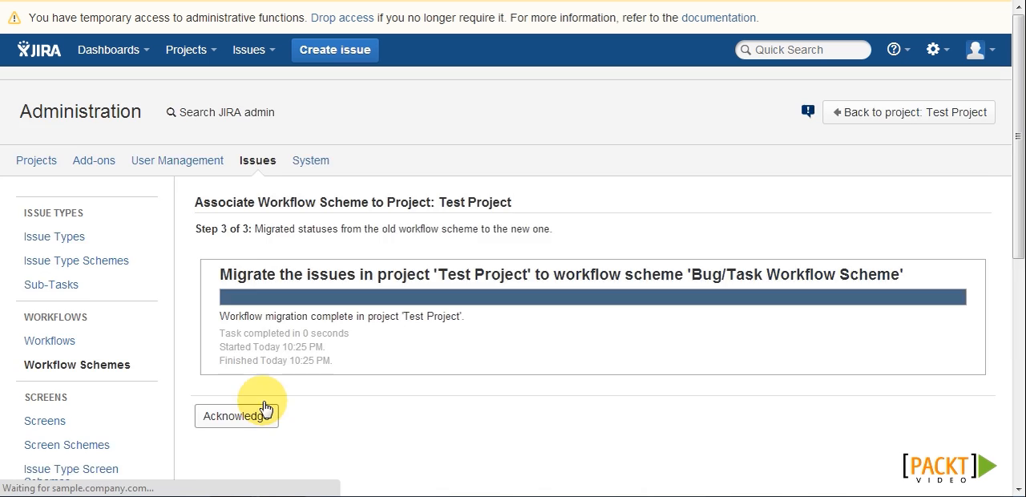
{"action": "left_click", "coordinate": [235, 416]}
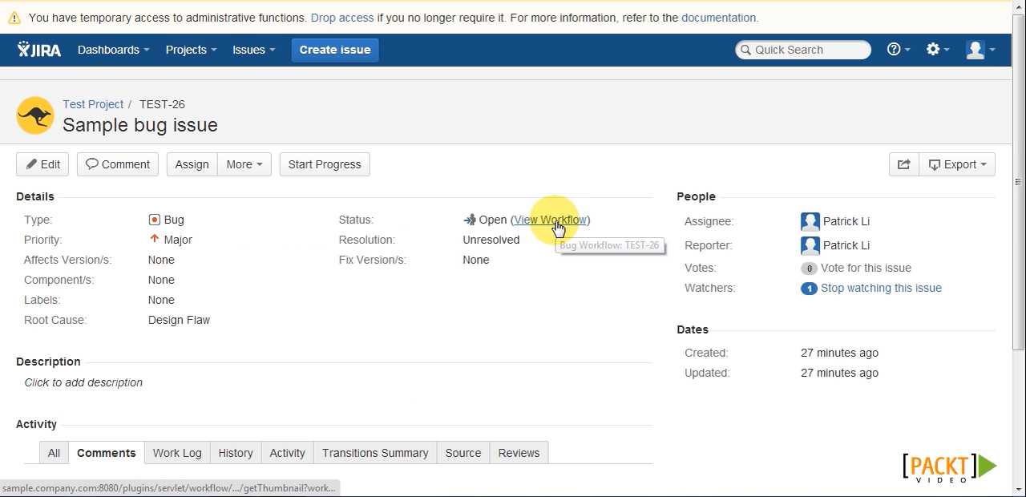
Step: View the bug's Bug Workflow diagram with In Test and the task's Task Workflow diagram
{"action": "left_click", "coordinate": [550, 220]}
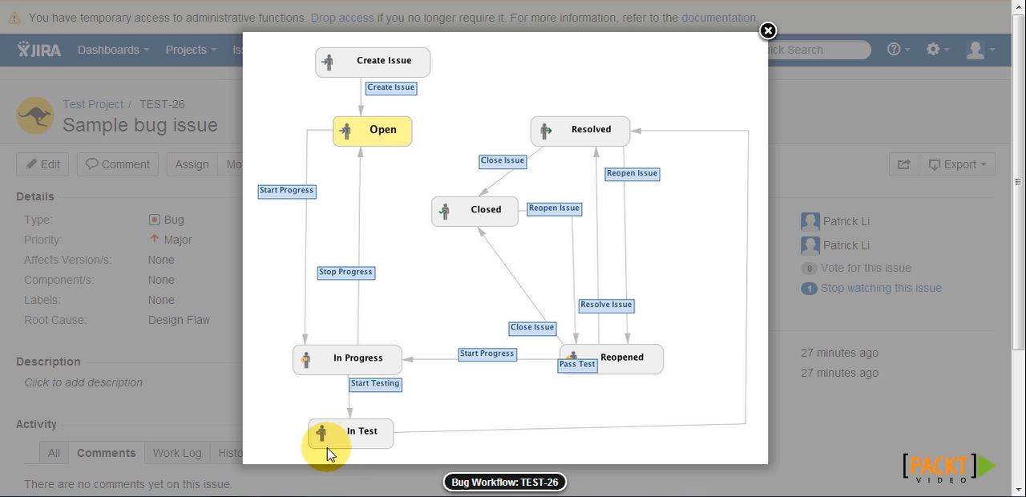
{"action": "left_click", "coordinate": [766, 30]}
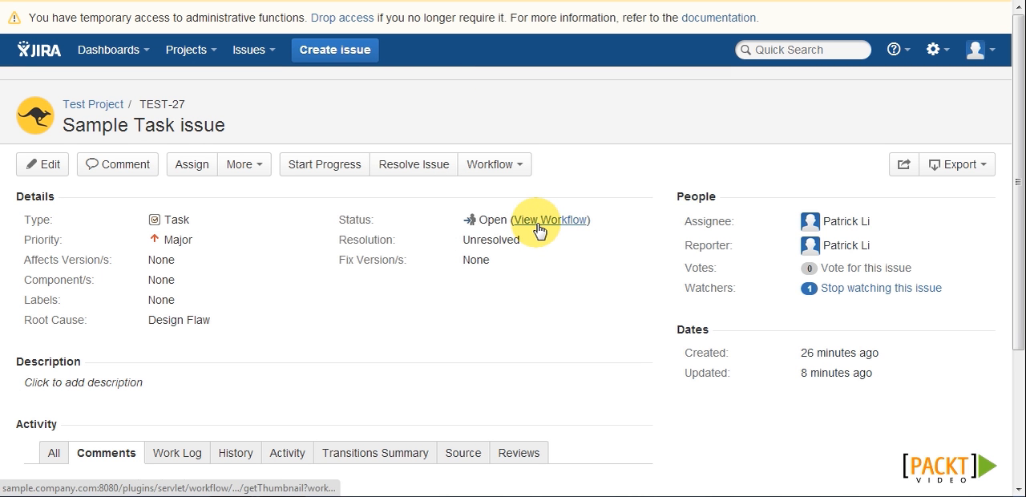
{"action": "left_click", "coordinate": [549, 219]}
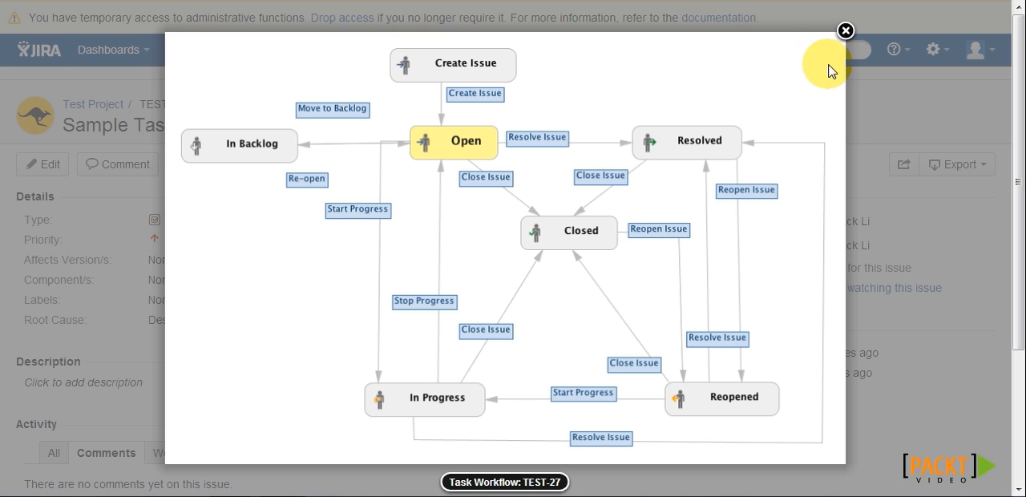
{"action": "left_click", "coordinate": [845, 30]}
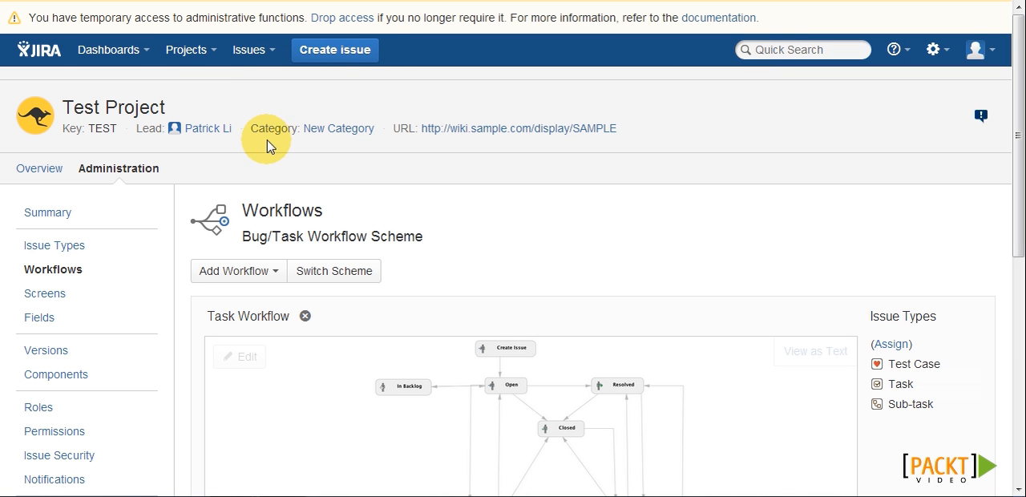
{"action": "mouse_move", "coordinate": [266, 148]}
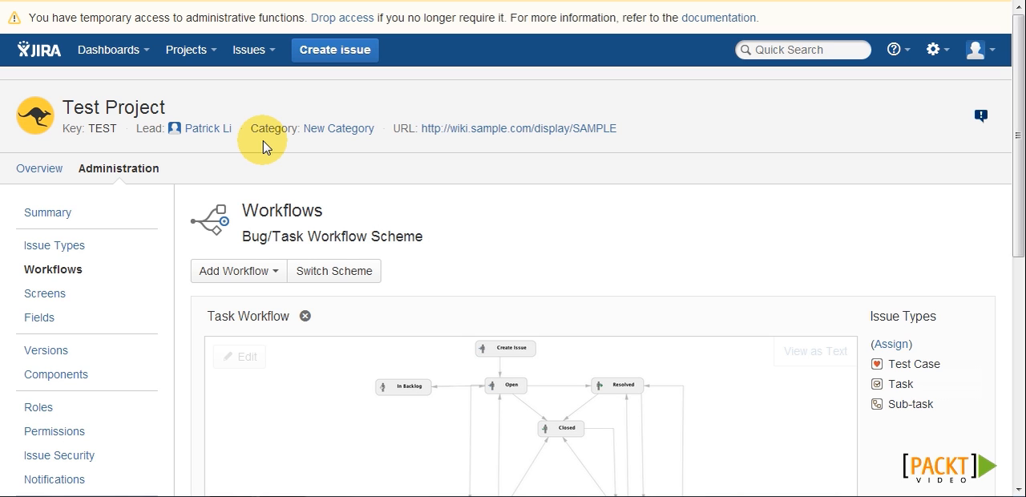
{"action": "mouse_move", "coordinate": [253, 157]}
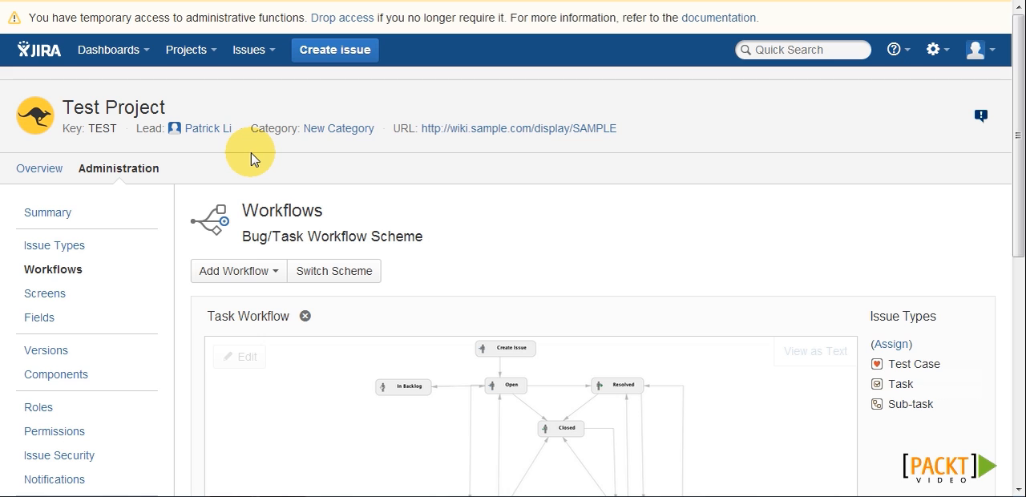
{"action": "mouse_move", "coordinate": [314, 174]}
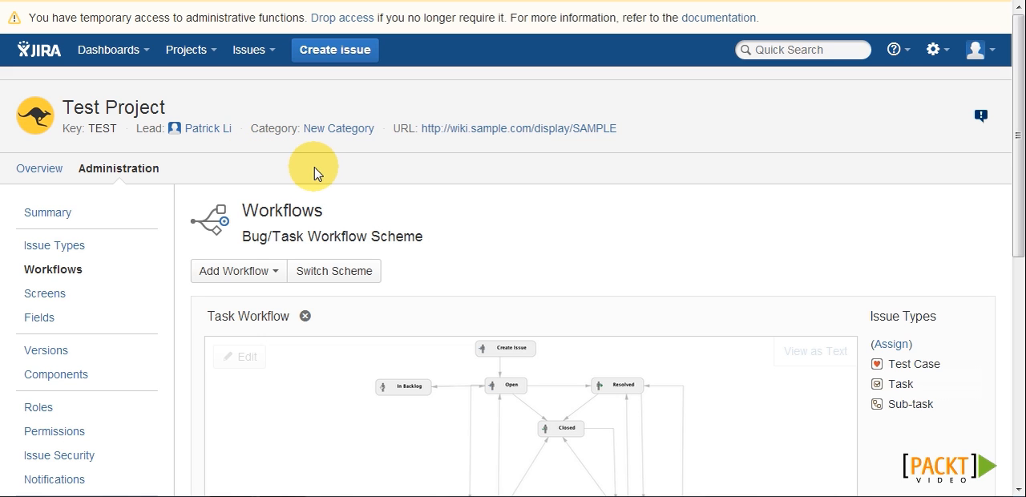
{"action": "mouse_move", "coordinate": [254, 276]}
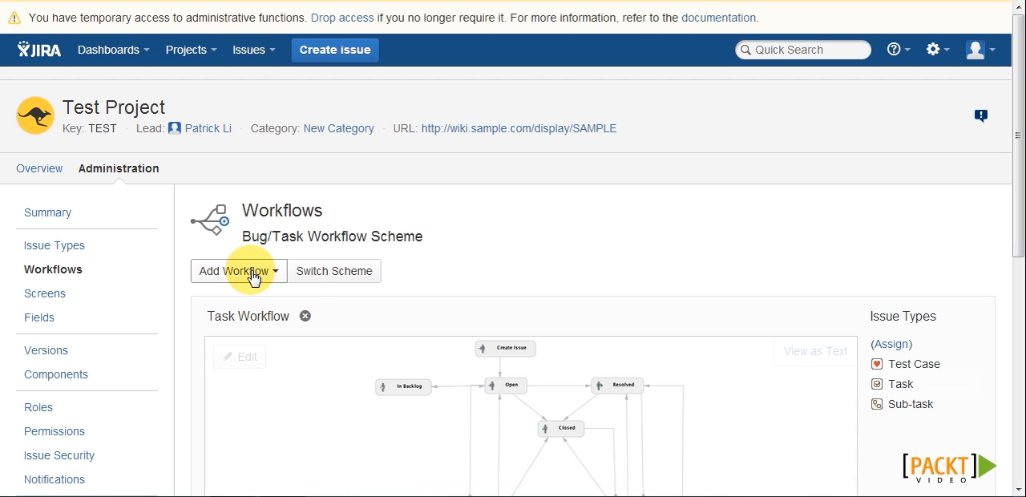
Step: Add the existing JIRA Workflow (jira) to the scheme, assigned to the Test Case issue type
{"action": "left_click", "coordinate": [234, 269]}
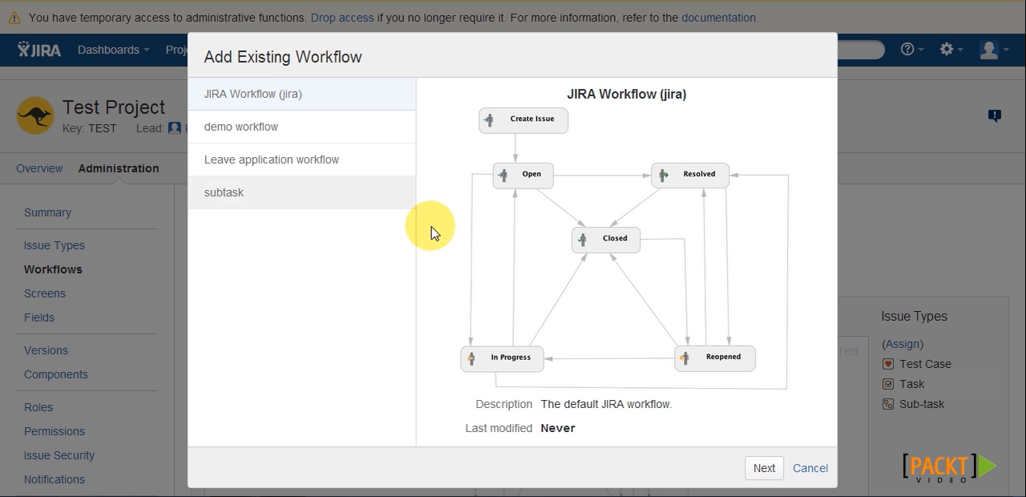
{"action": "left_click", "coordinate": [763, 468]}
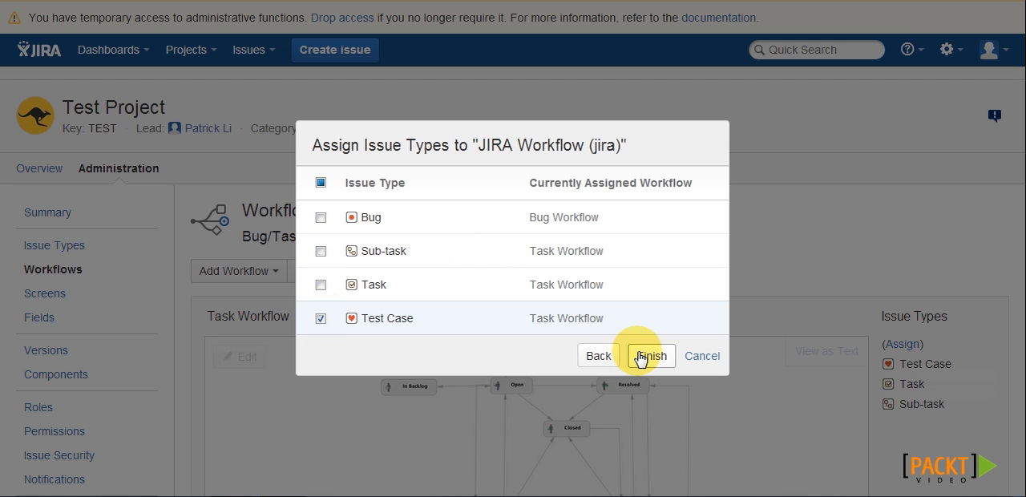
{"action": "left_click", "coordinate": [651, 355]}
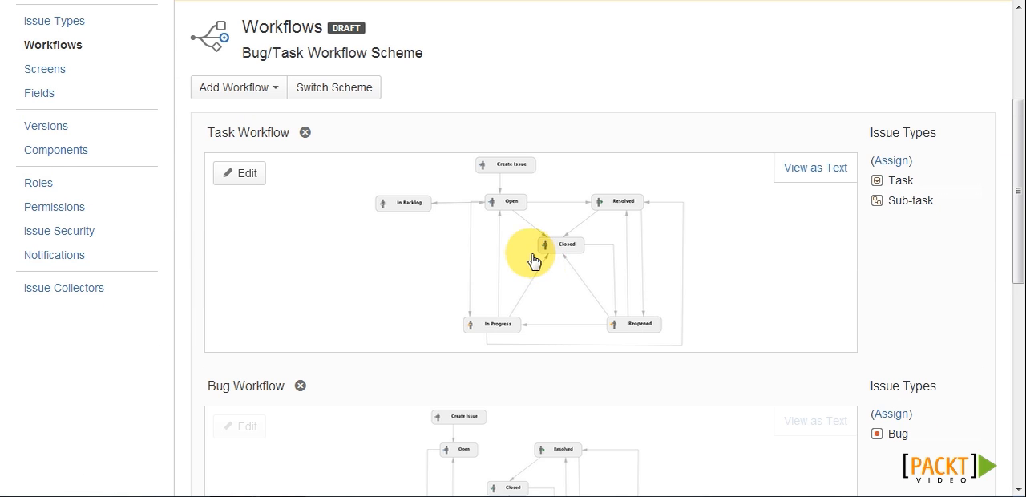
{"action": "scroll", "scroll_direction": "down", "scroll_amount": 3}
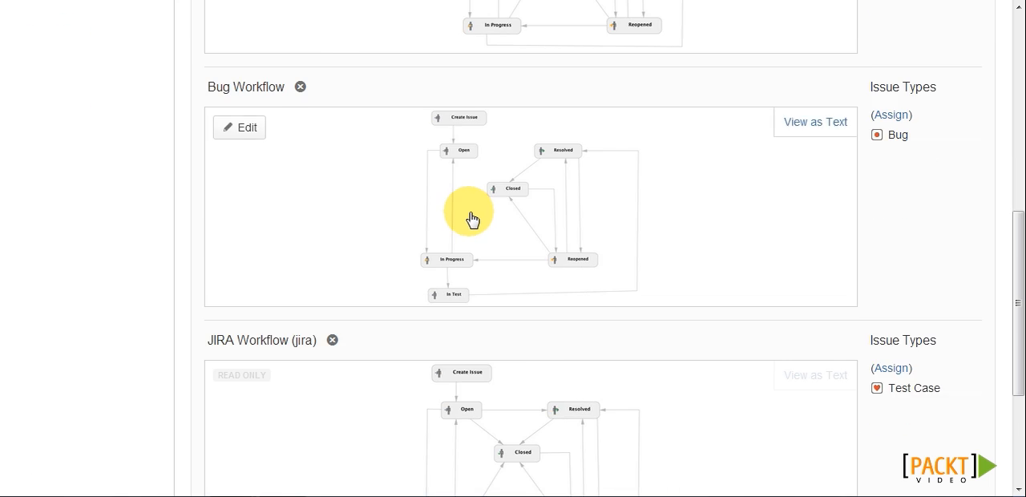